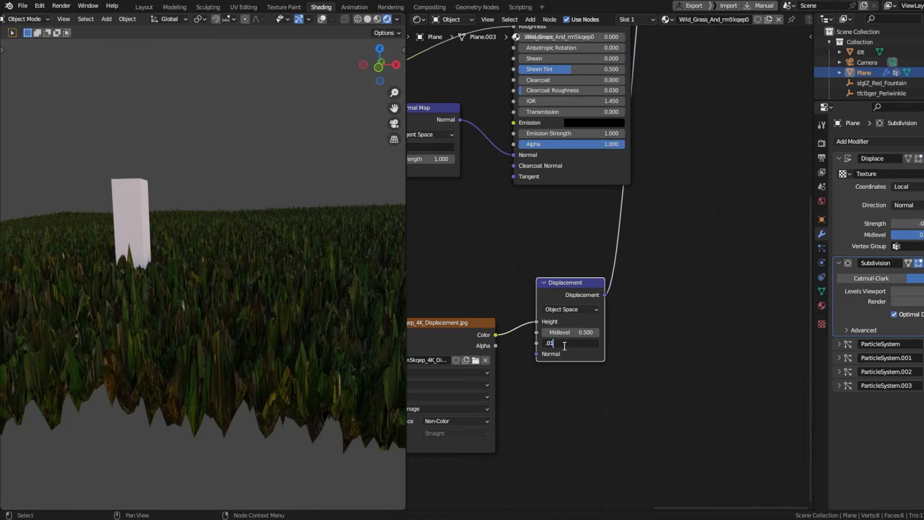
Confirm the Displacement node's Scale value of 0.010 to flatten the ground into subtle bumps.
key(Return)
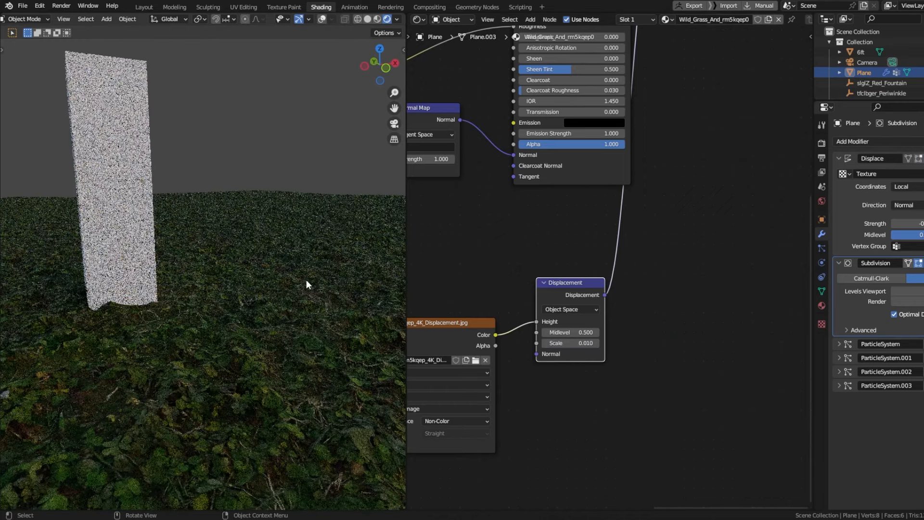
Render the dusk grass field (F12) and review its compositing and Filmic High Contrast colour management.
key(F12)
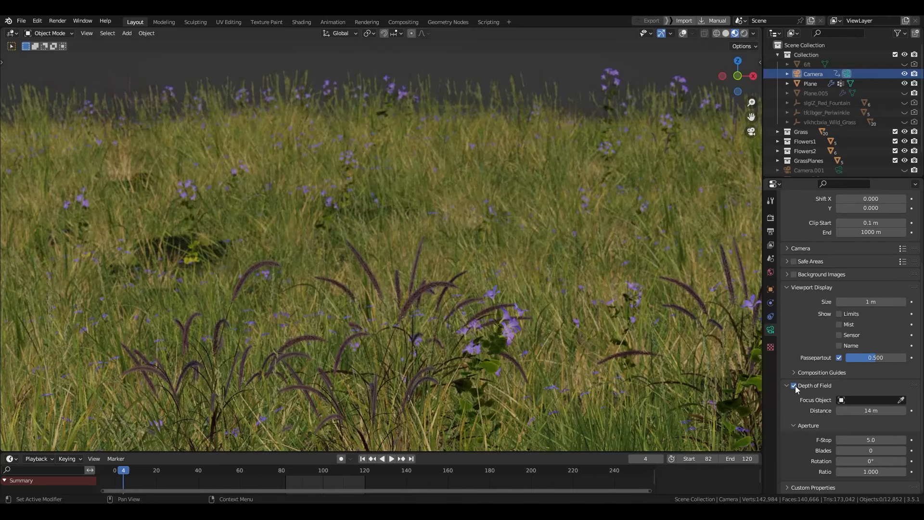
click(403, 22)
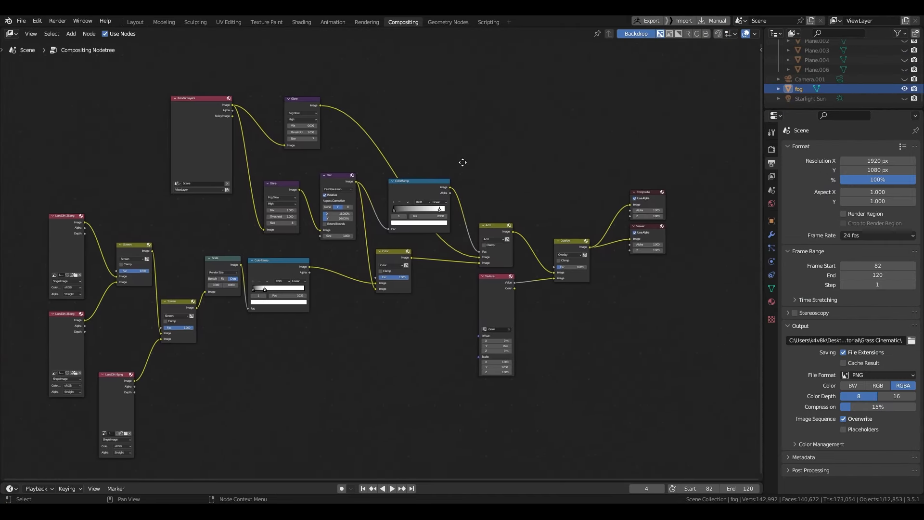
click(134, 22)
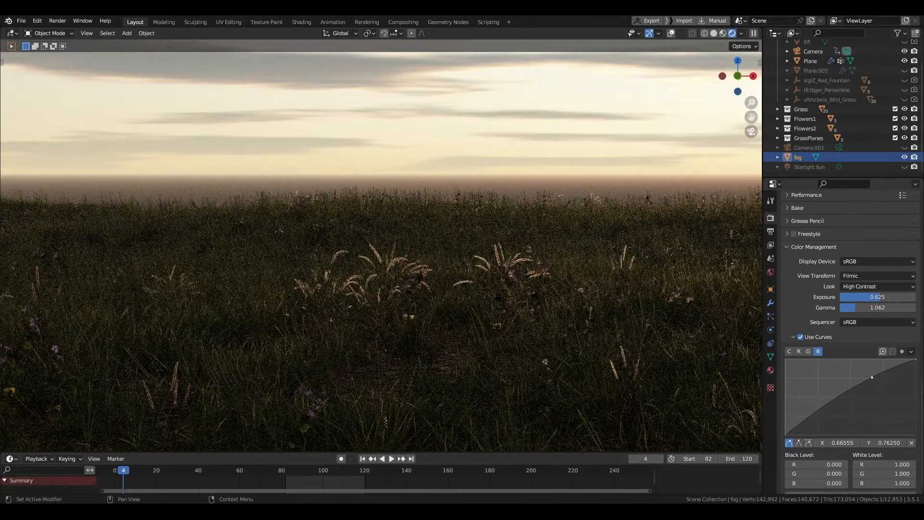